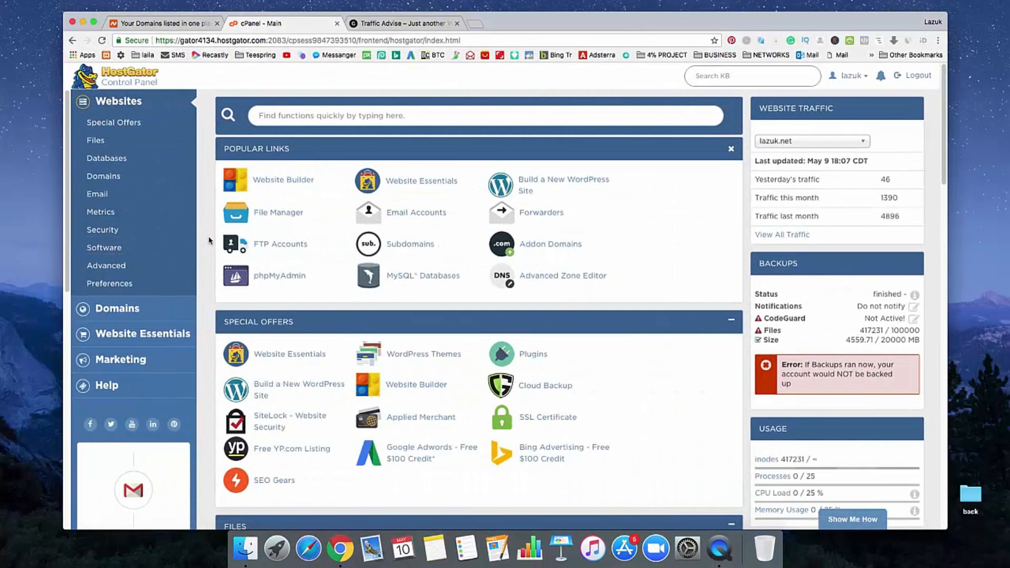
Step: Check the live Traffic Advise site, then return to the cPanel home page
scroll(down, 3)
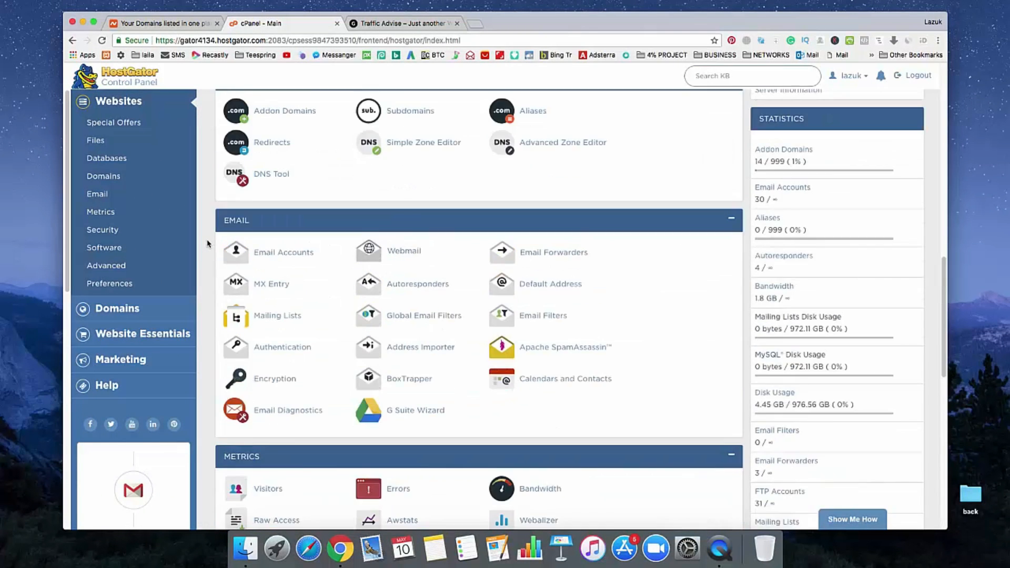
scroll(down, 3)
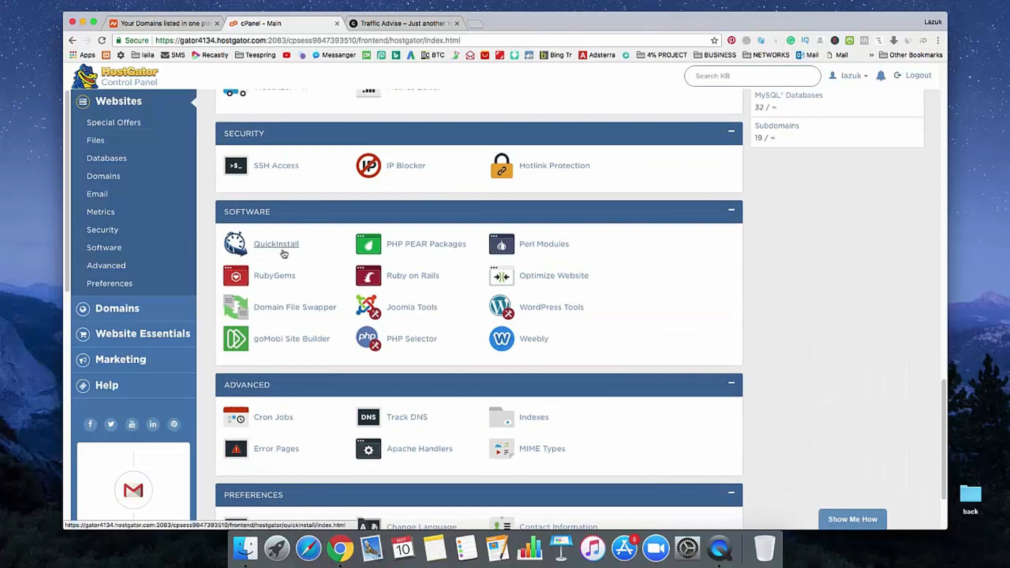
click(403, 24)
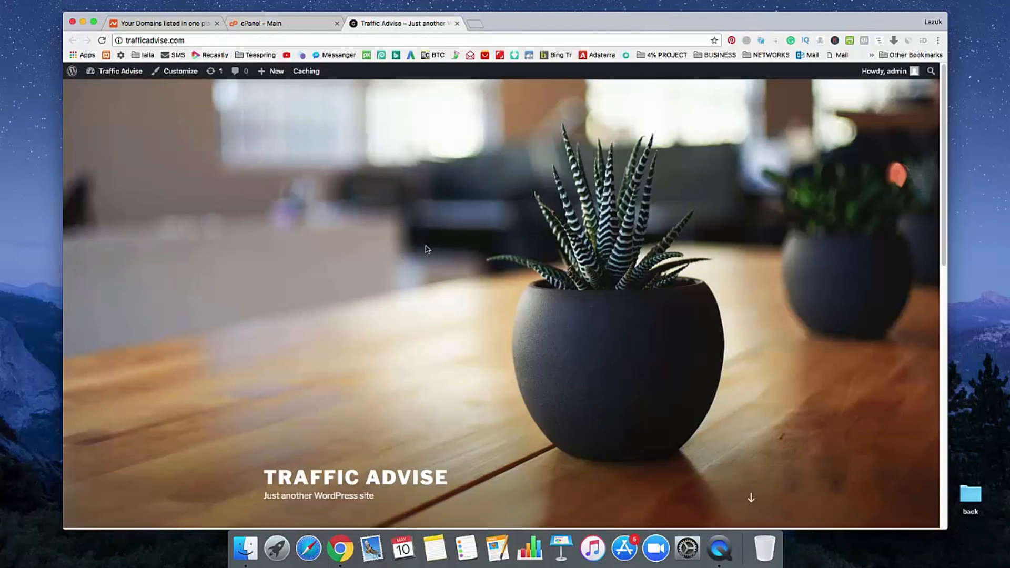
scroll(down, 3)
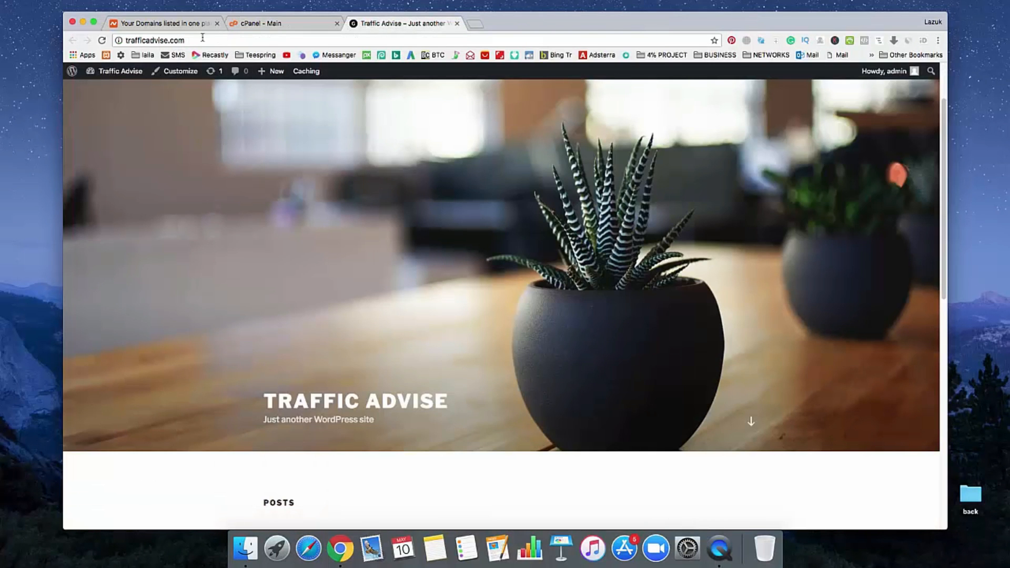
click(283, 23)
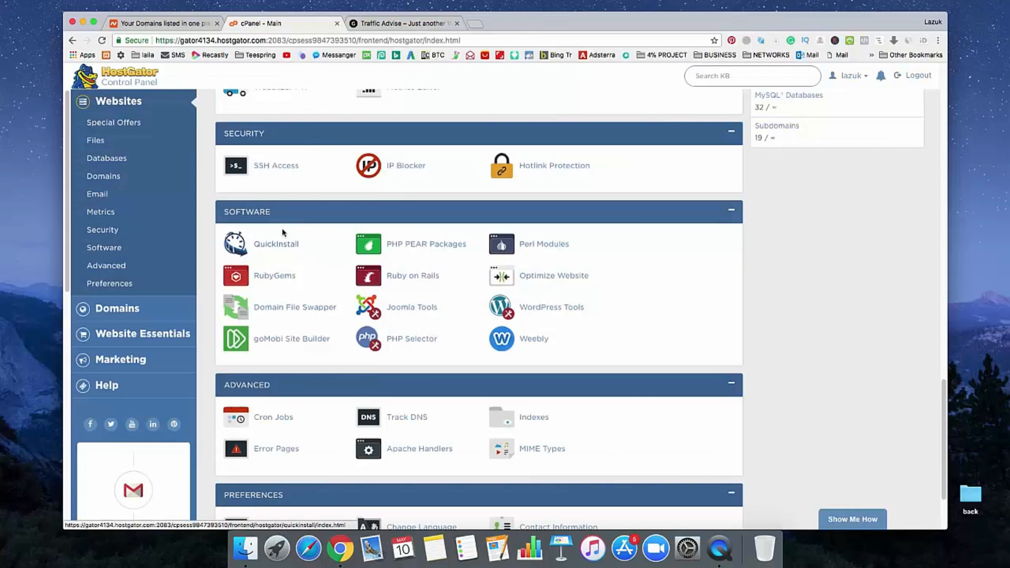
mouse_move(275, 244)
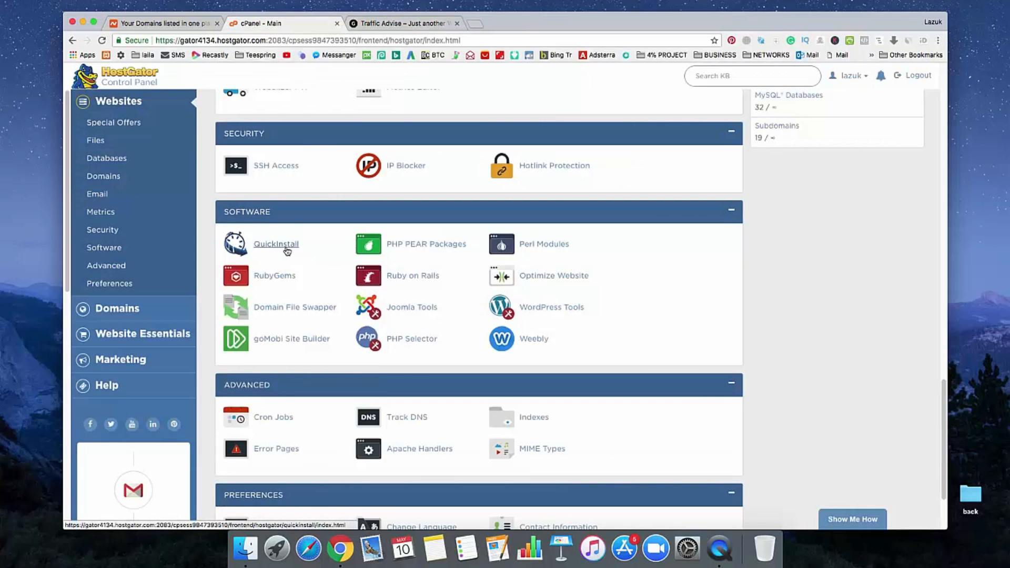
Step: Uninstall the trafficadvise.com WordPress script from QuickInstall's My Installs list
click(276, 243)
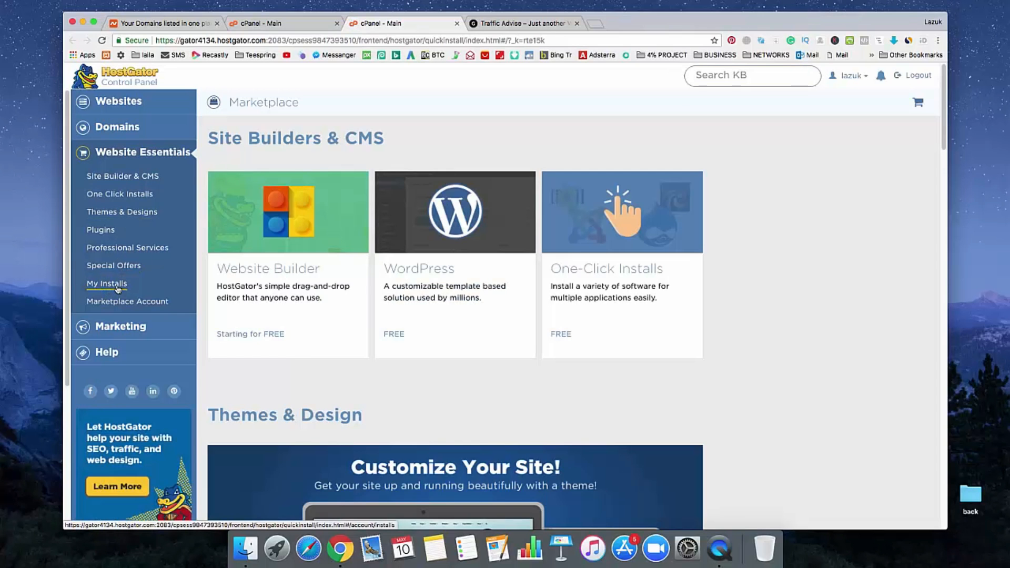
click(106, 283)
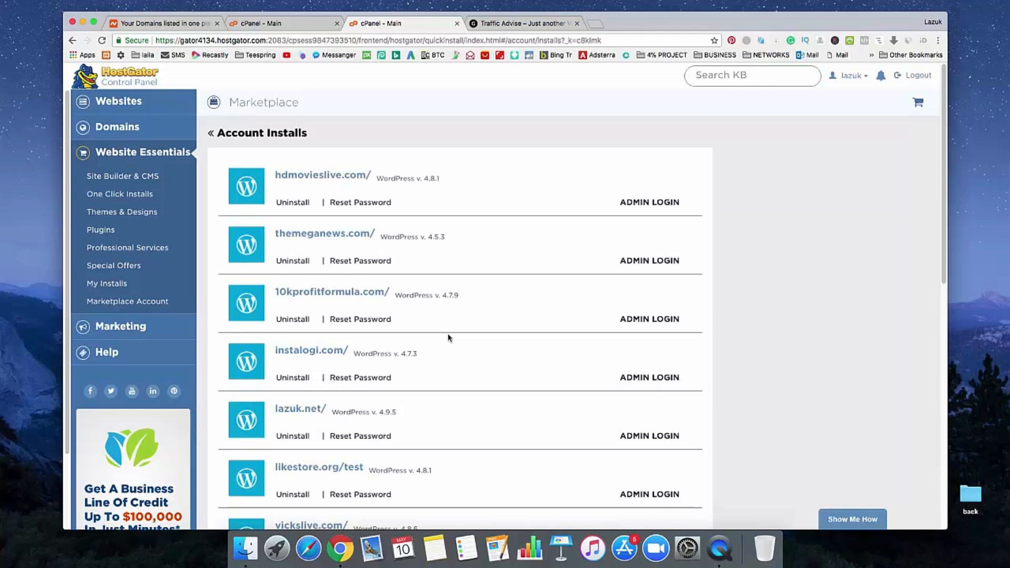
scroll(down, 3)
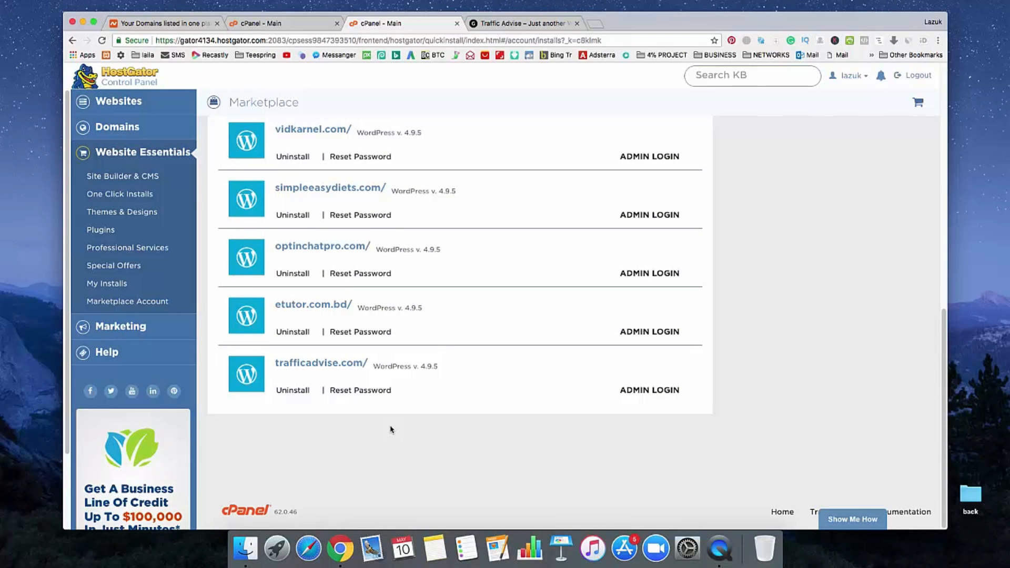
mouse_move(276, 363)
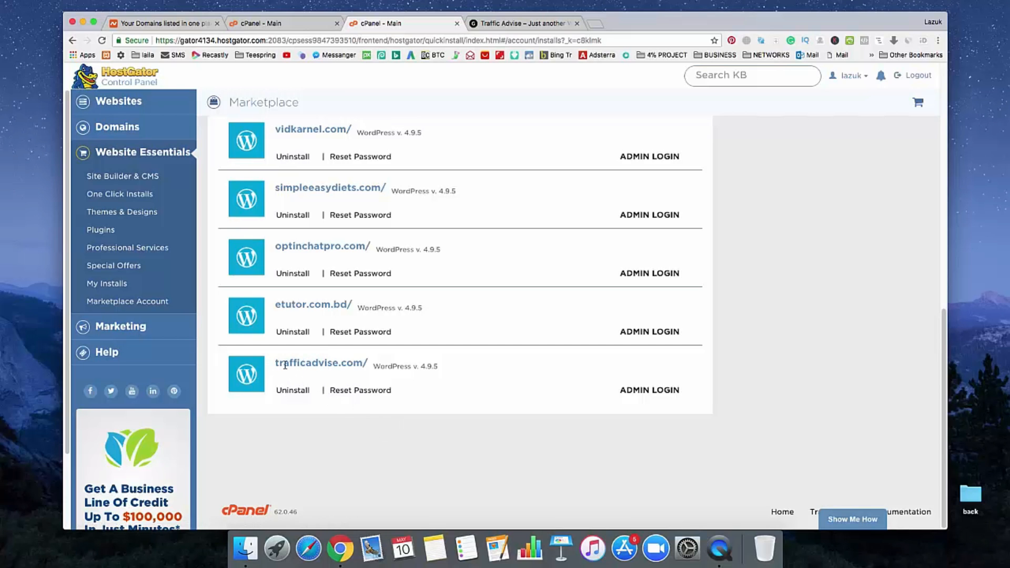
double_click(321, 362)
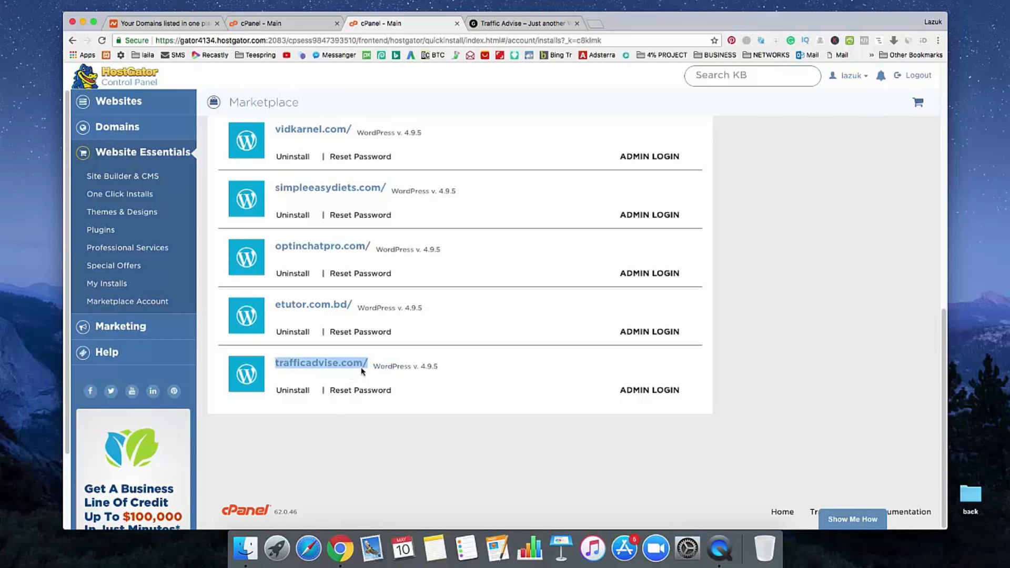
mouse_move(292, 390)
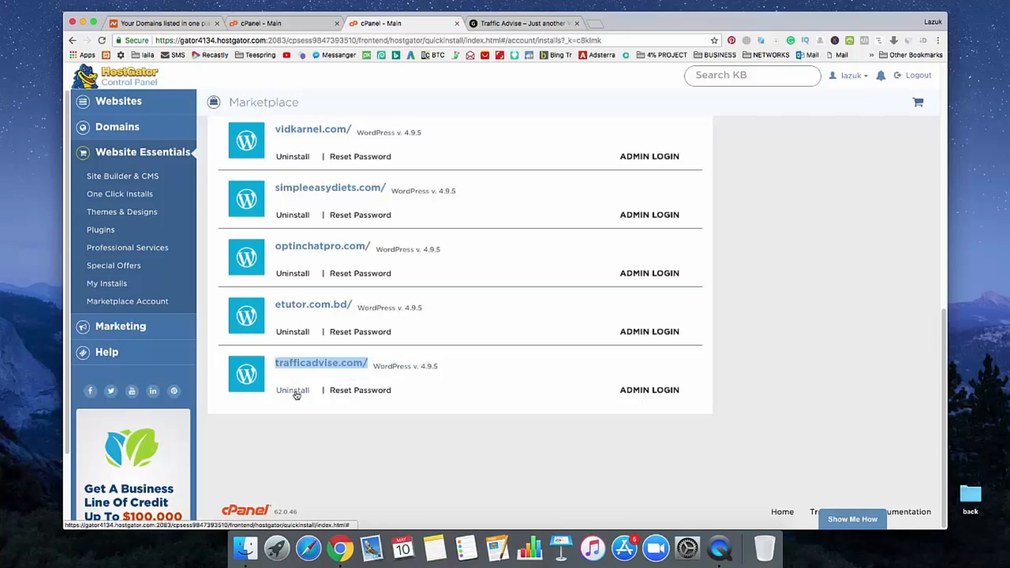
click(293, 389)
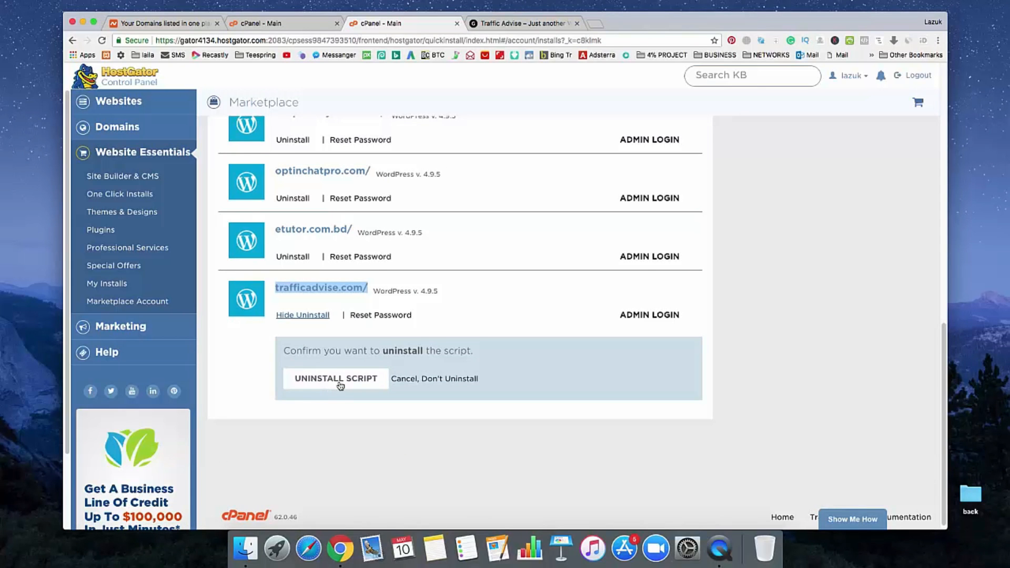
click(335, 379)
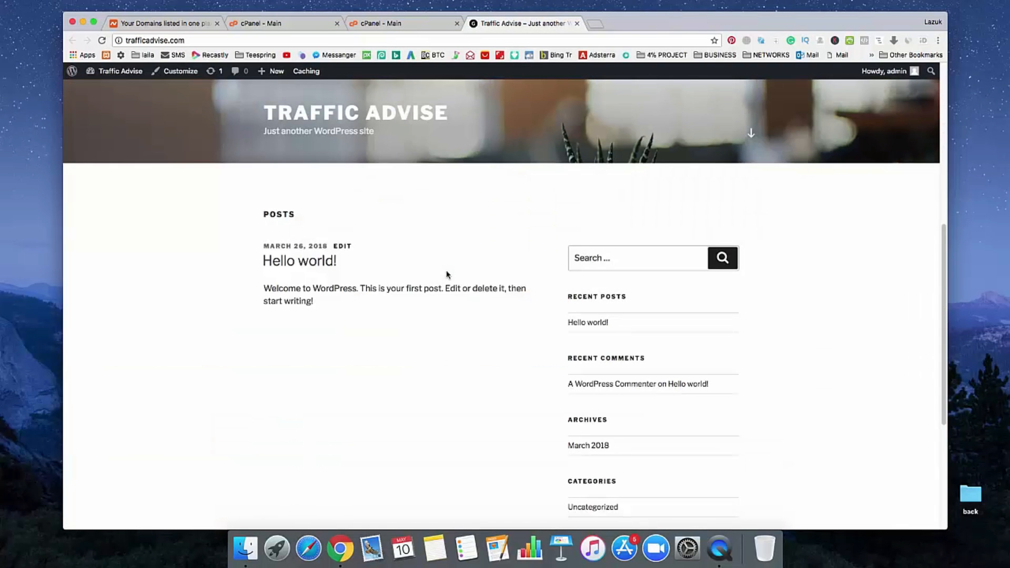
mouse_move(416, 368)
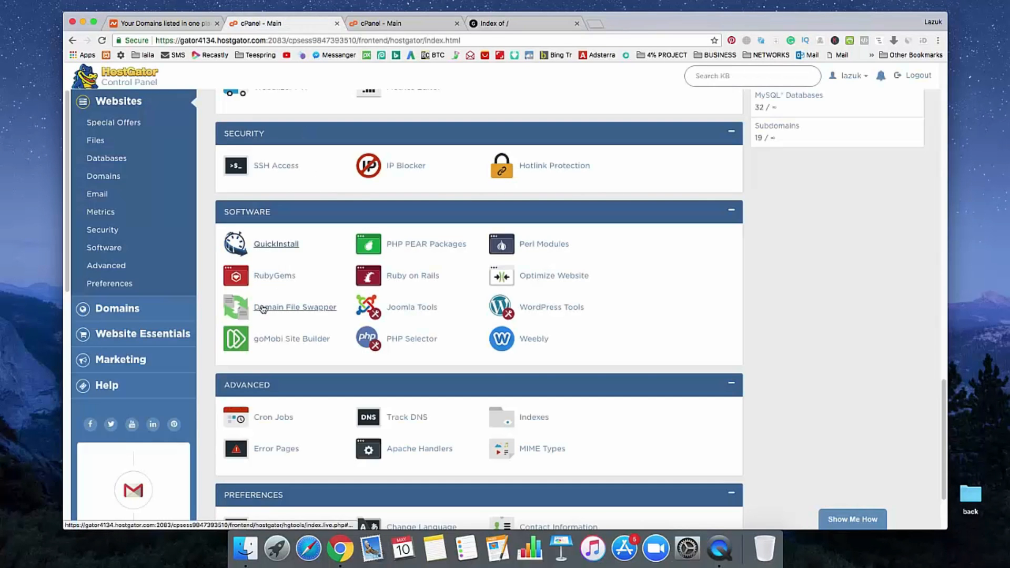
Step: Open File Manager from the cPanel Files section
scroll(down, 3)
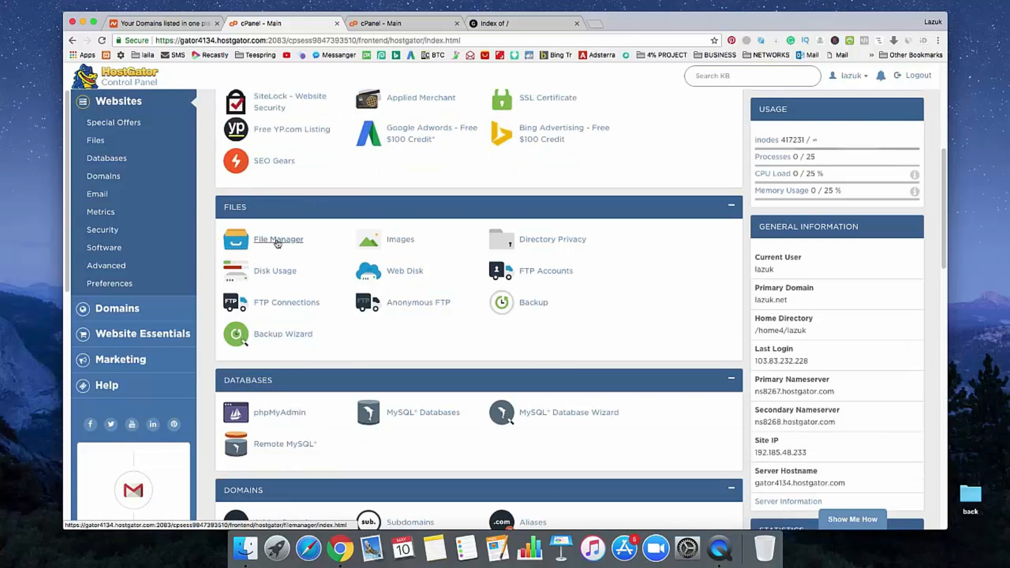
click(278, 239)
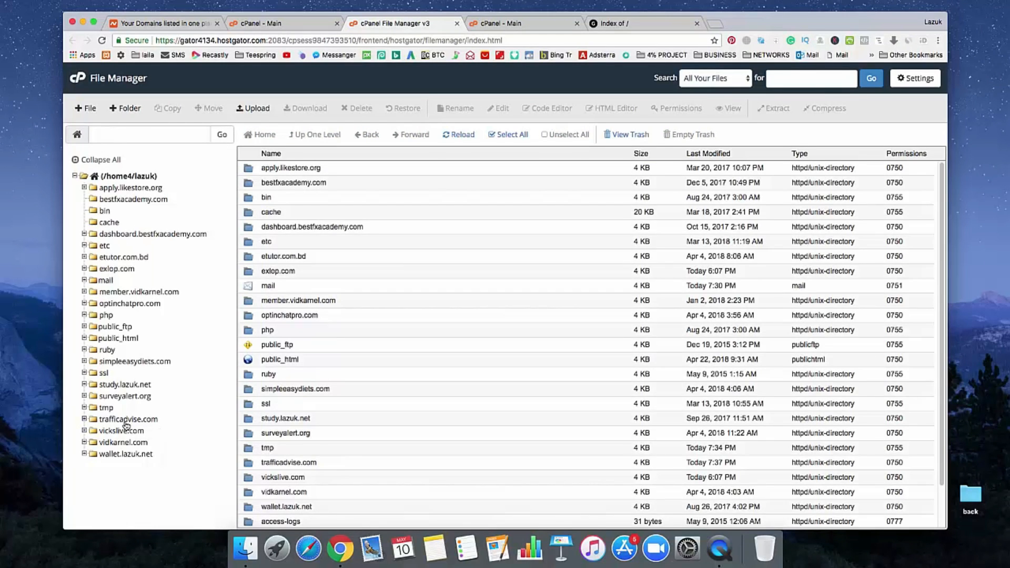
Step: Open the trafficadvise.com folder and select its leftover wp-content folder
click(128, 420)
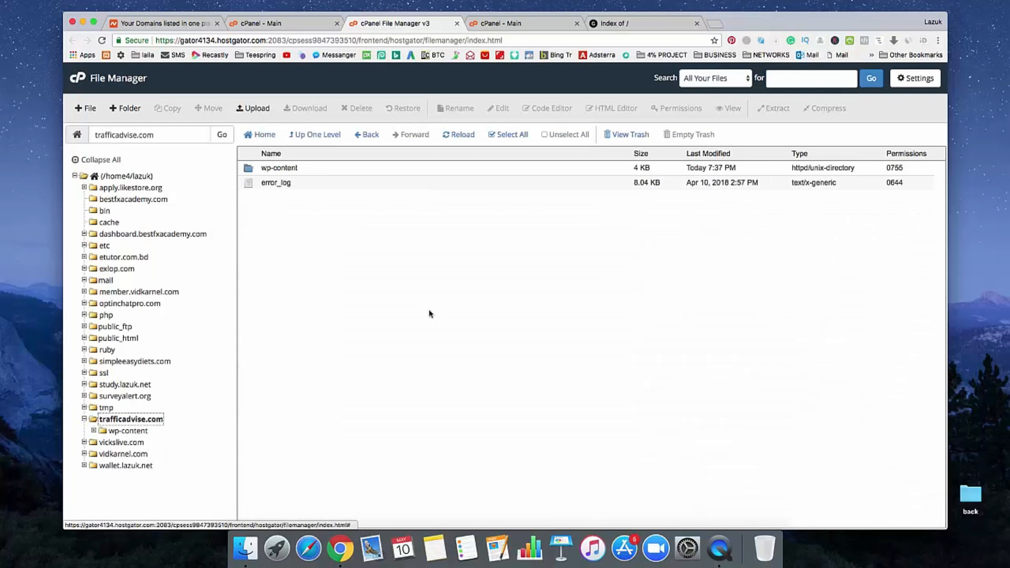
mouse_move(321, 177)
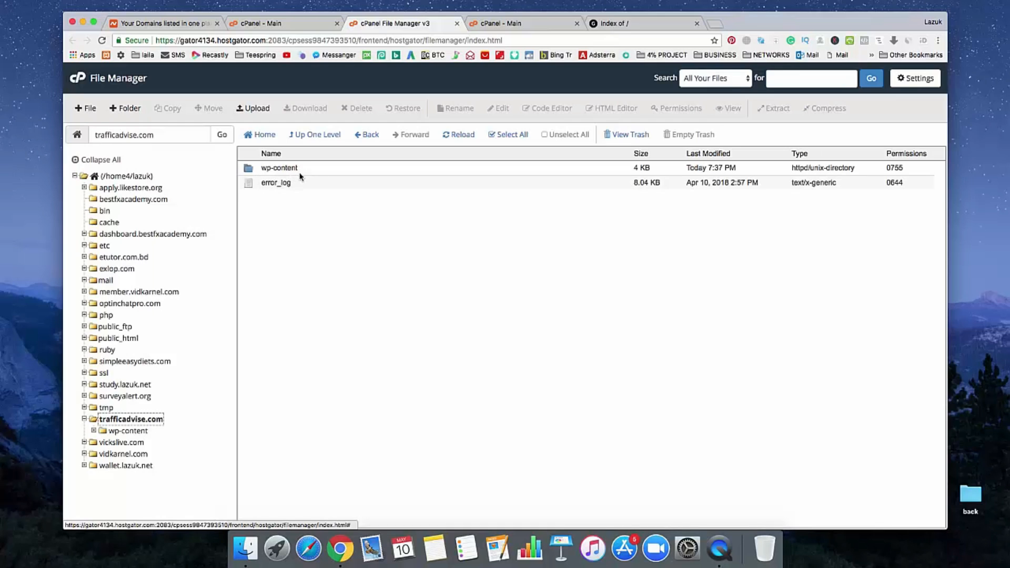
click(279, 168)
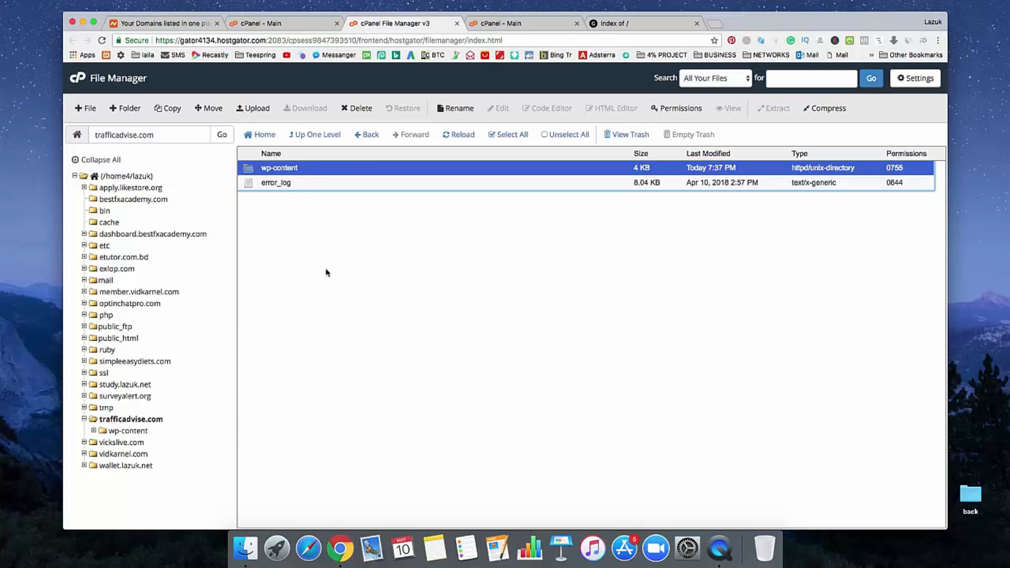
mouse_move(318, 262)
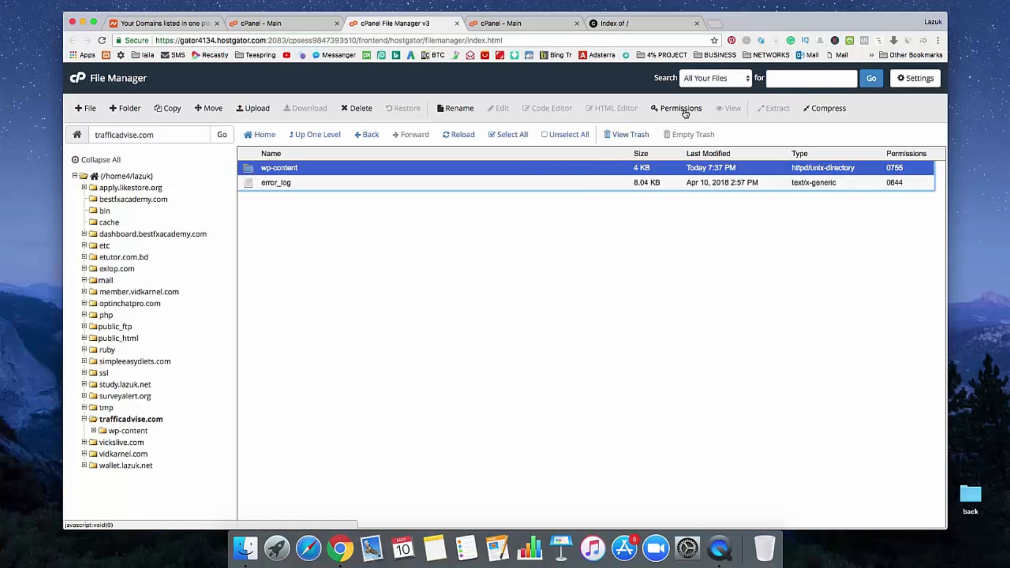
Step: Add Group and World write access to wp-content, making its permissions 0777
click(680, 107)
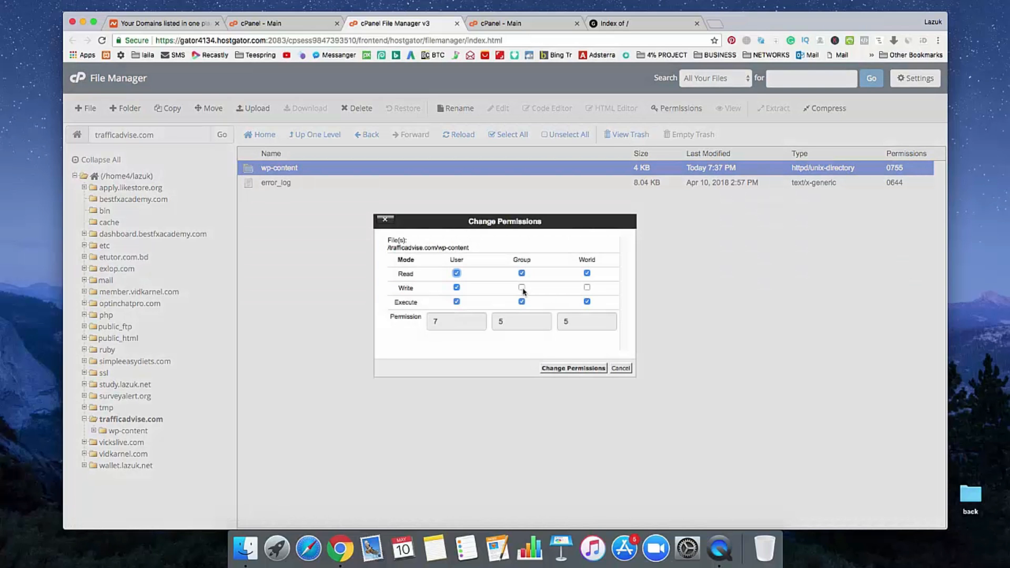
click(521, 287)
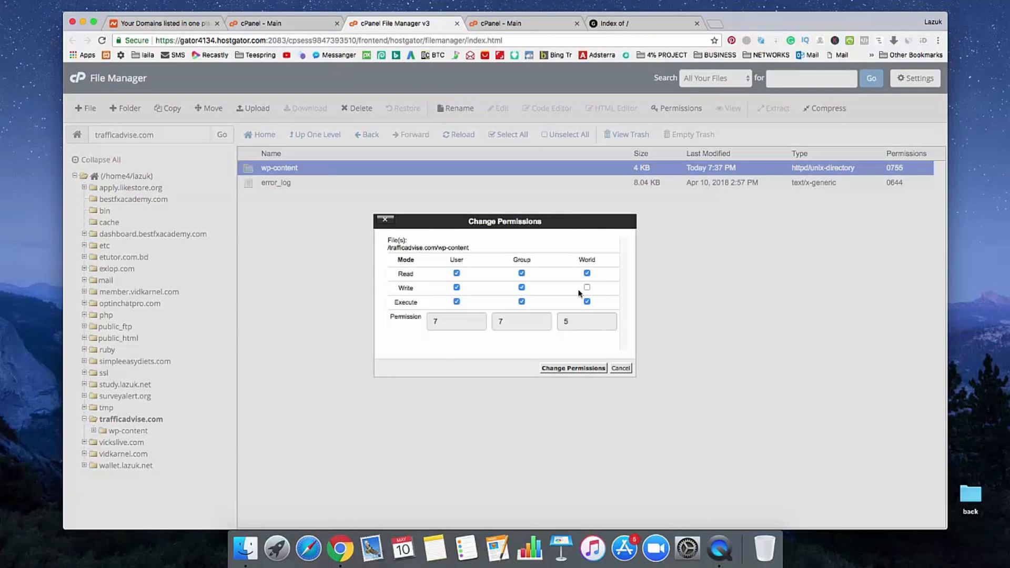
click(586, 287)
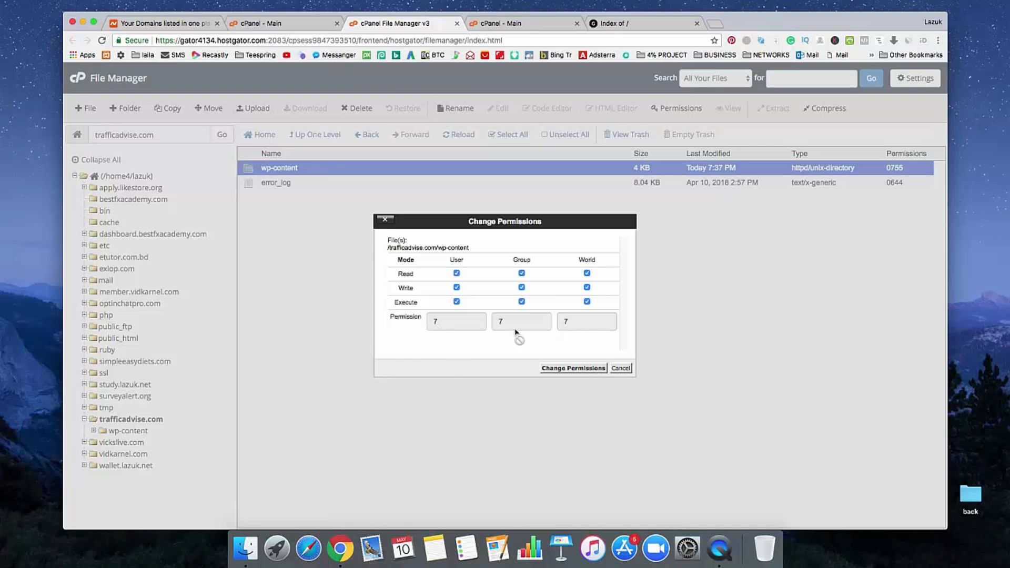
mouse_move(447, 328)
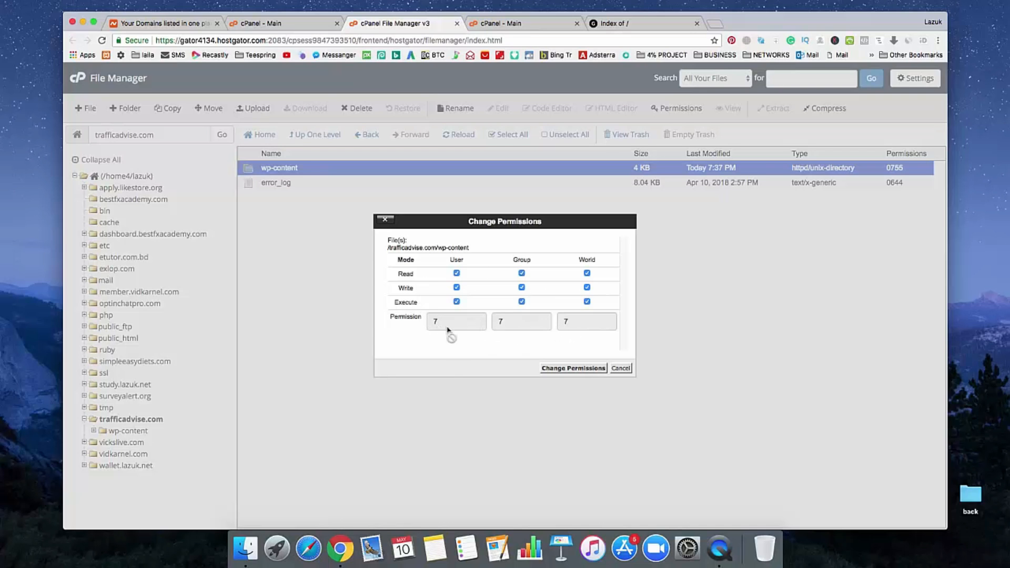
mouse_move(572, 368)
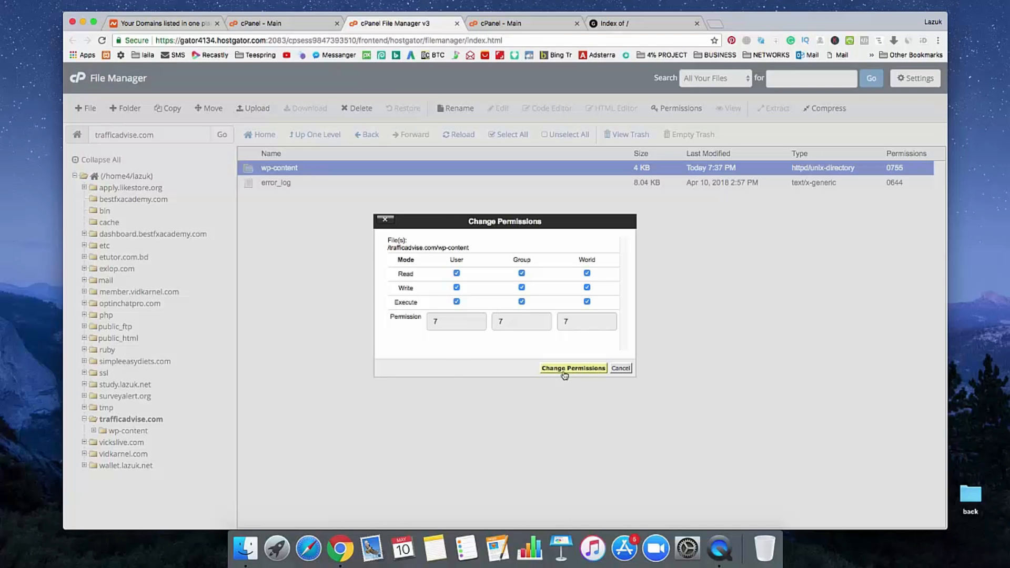
click(572, 368)
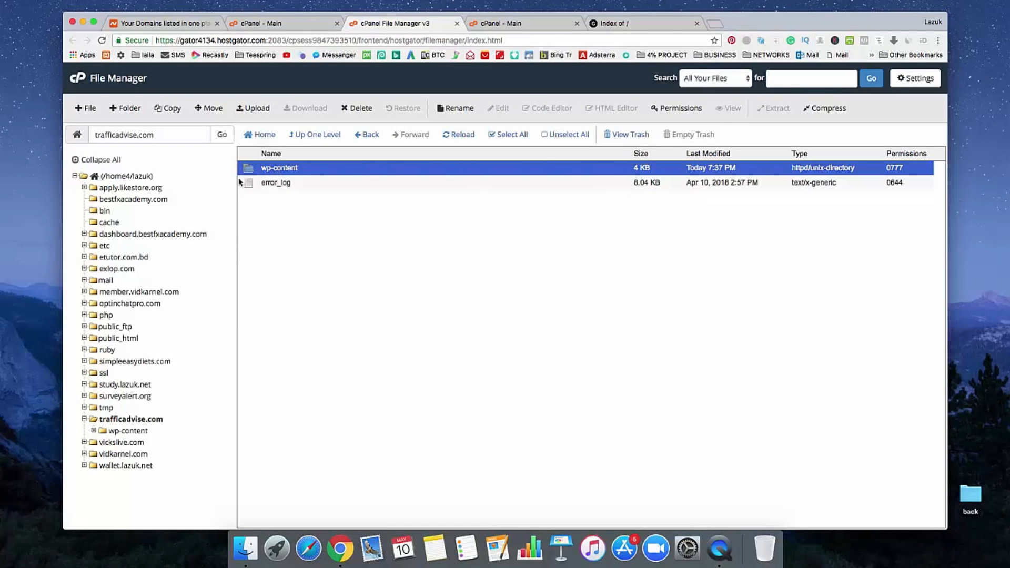
Step: Delete wp-content, choosing to skip the trash and delete permanently
click(356, 107)
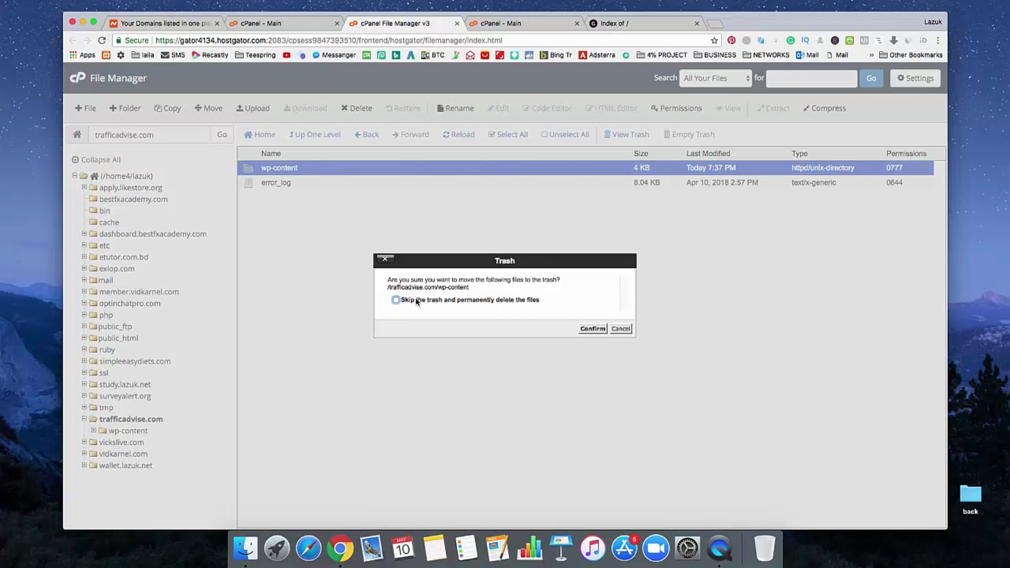
click(620, 329)
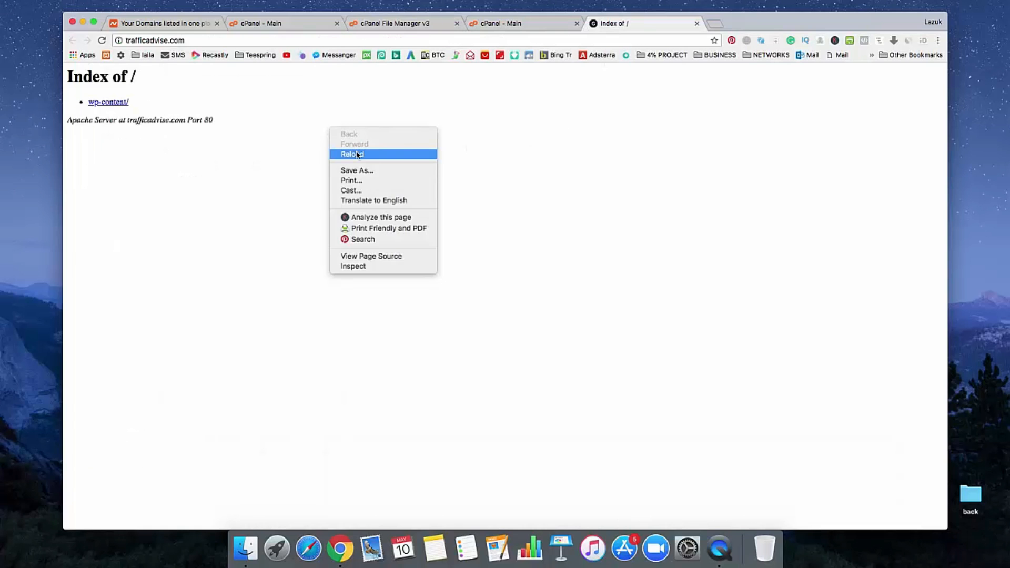
Step: Reload trafficadvise.com to confirm Index of / no longer lists wp-content
click(352, 154)
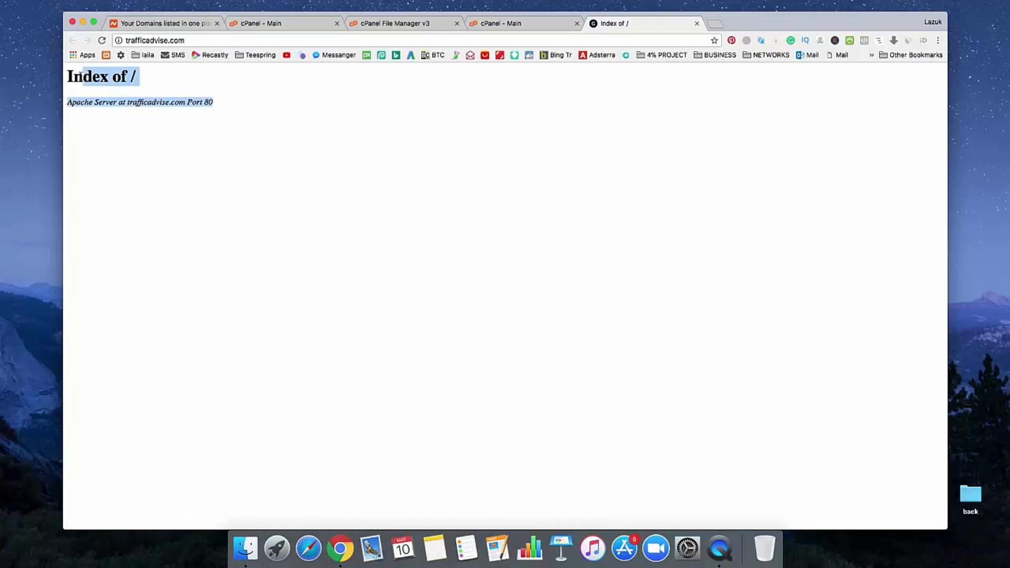
click(241, 185)
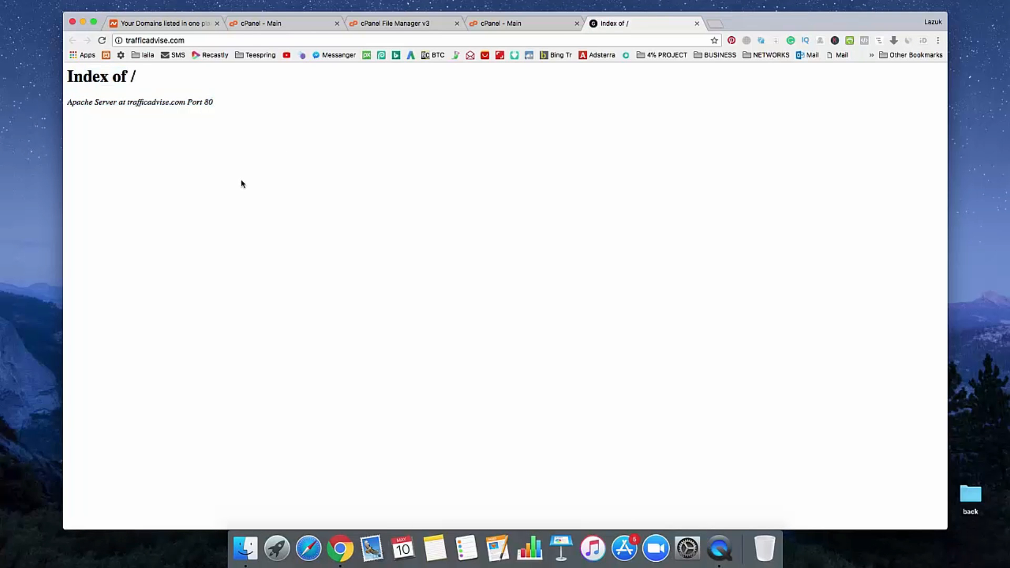